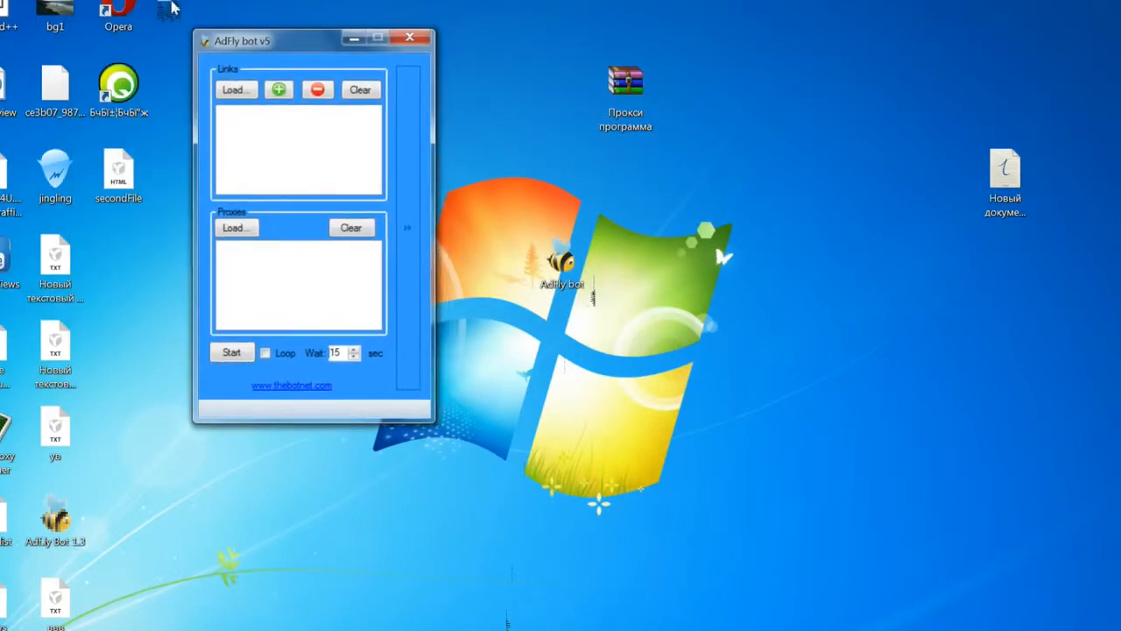
mouse_move(440, 186)
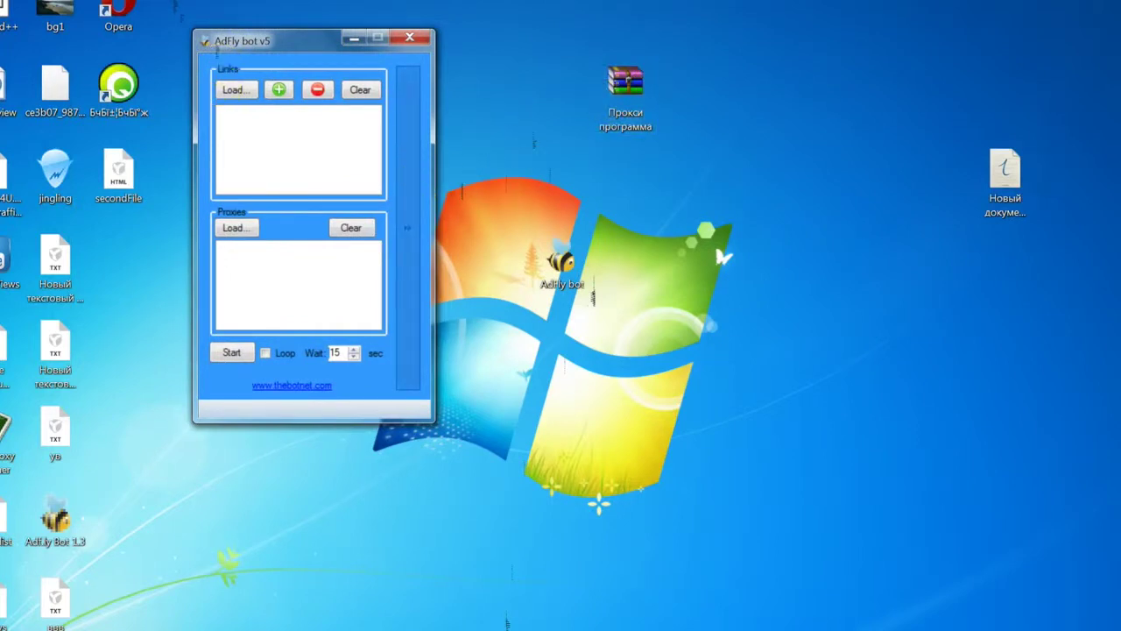
Step: Open the Прокси программа.zip archive from the desktop in WinRAR
left_click(627, 84)
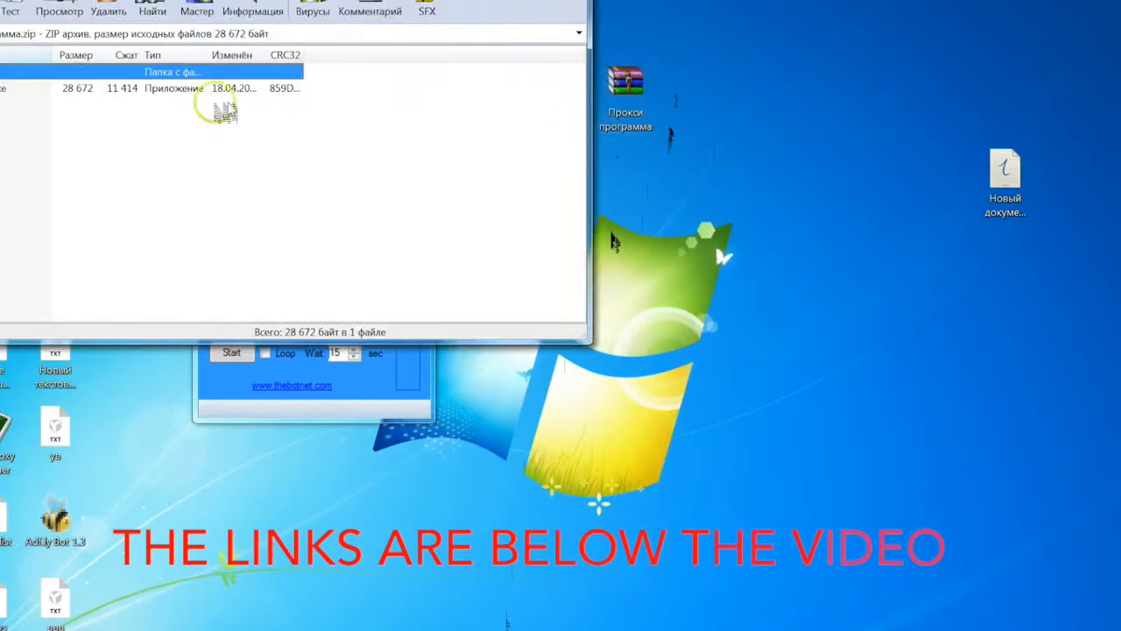
Step: Dismiss the license reminder, move the bot window aside and run Proxy Grabber HMA.exe
left_click(431, 10)
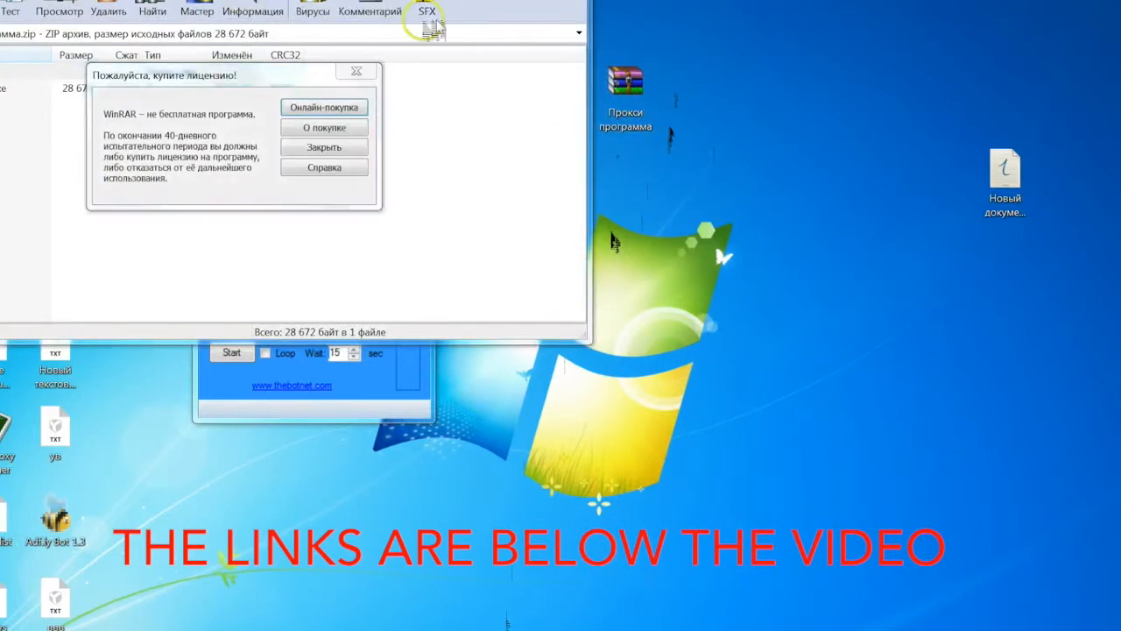
left_click(324, 148)
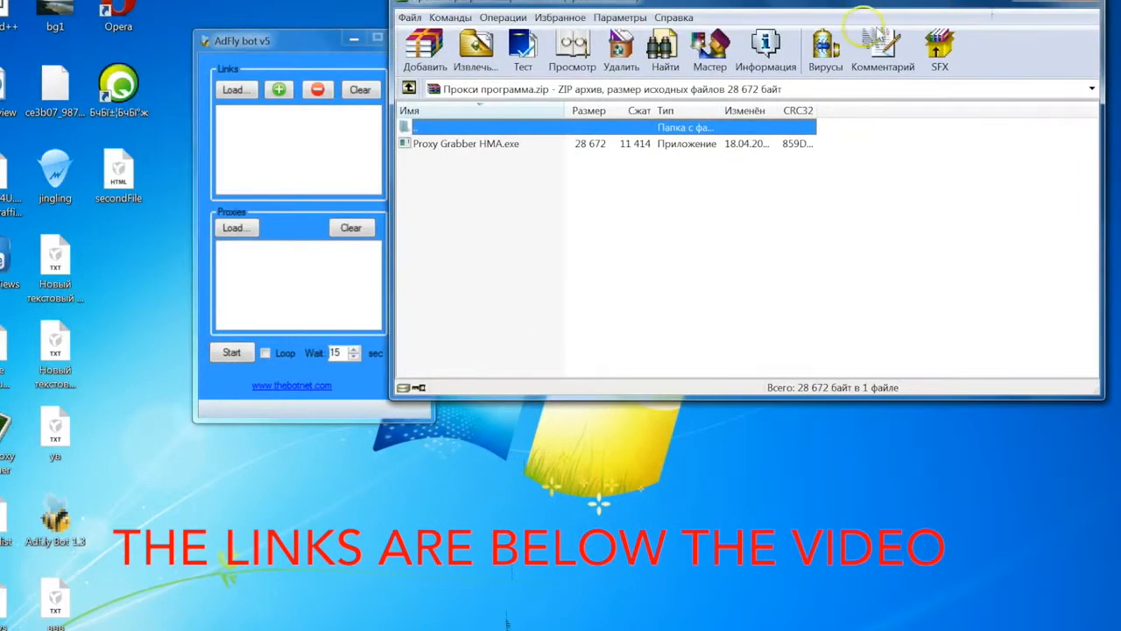
left_click_drag(241, 41, 131, 25)
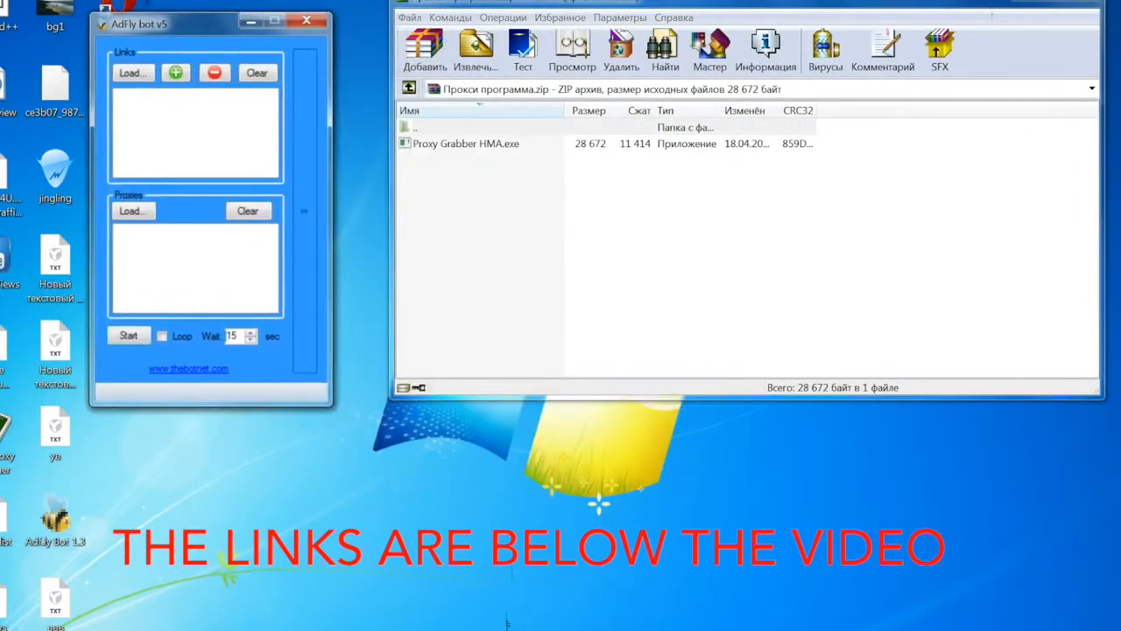
left_click(465, 144)
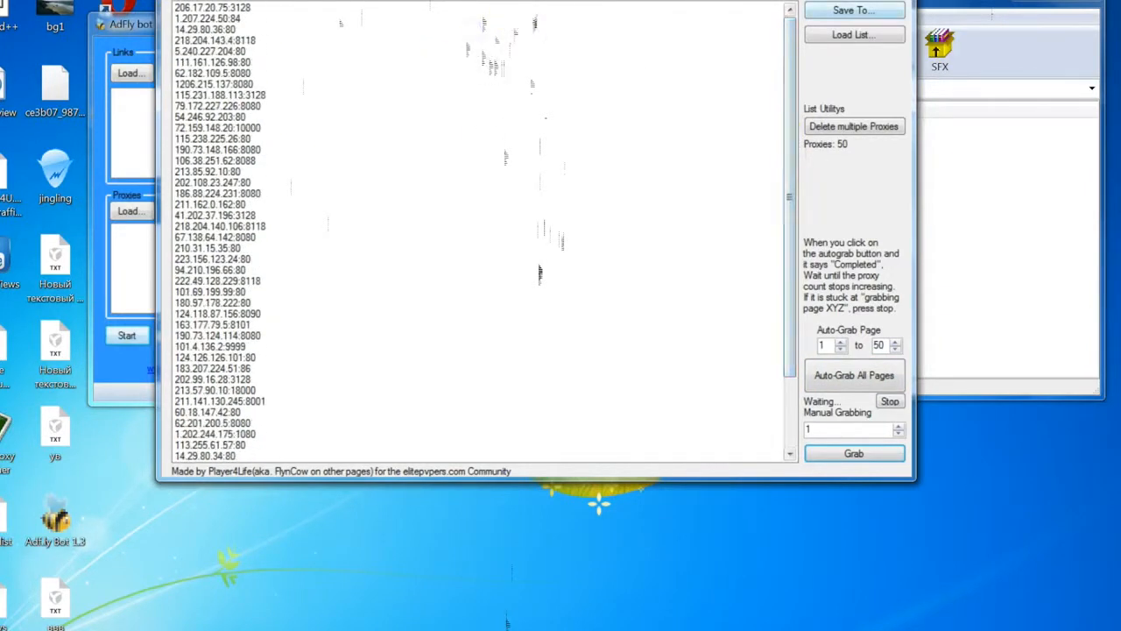
Step: Save the 50 grabbed proxies to a text file named вапрол
left_click(854, 10)
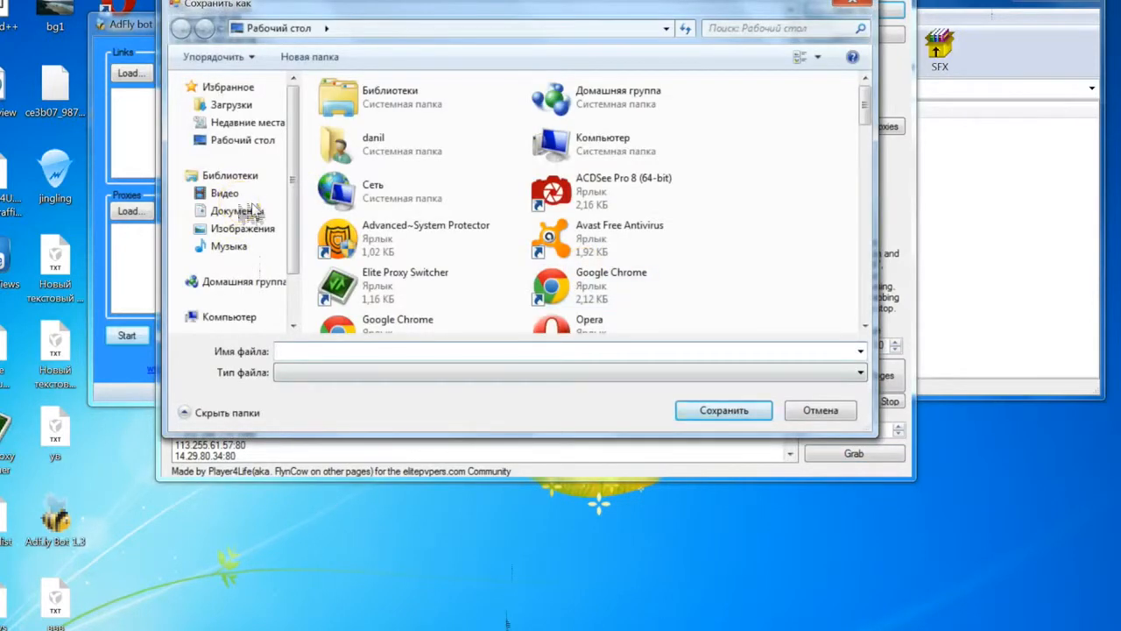
type("вапрол")
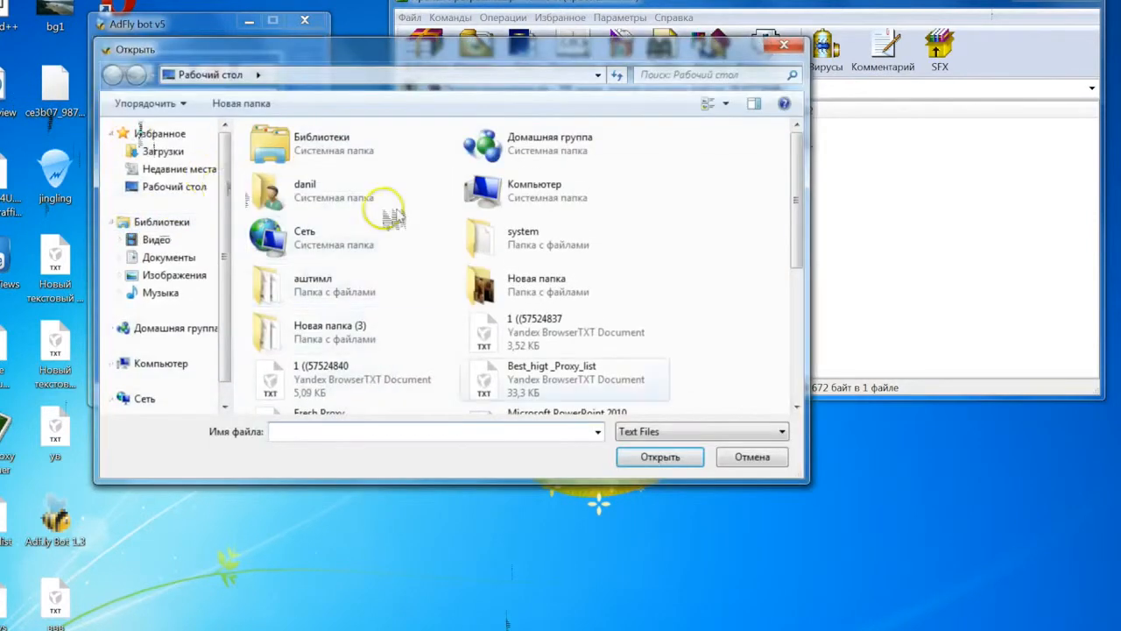
Step: Load the вапрол proxy file into the bot's Proxies list
scroll("down", 3)
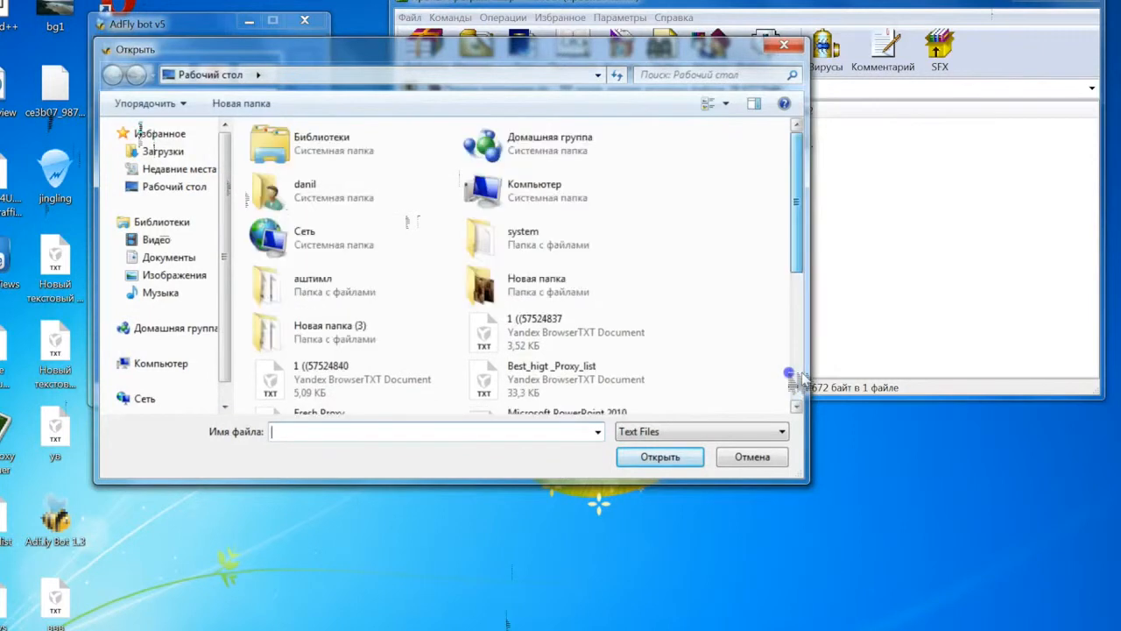
scroll("down", 3)
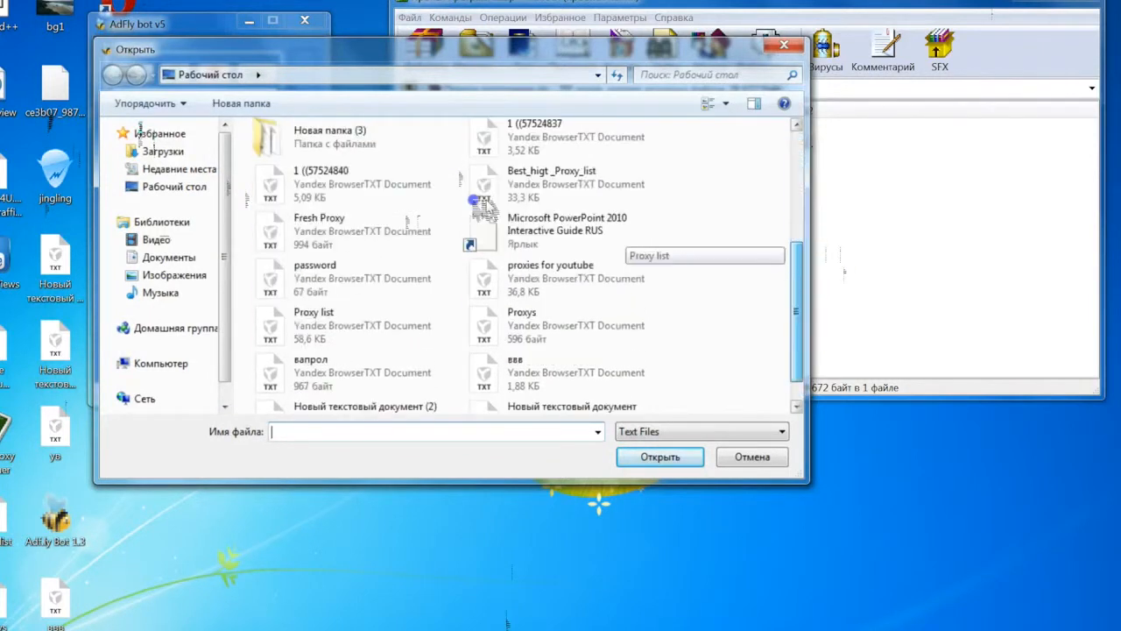
scroll("down", 3)
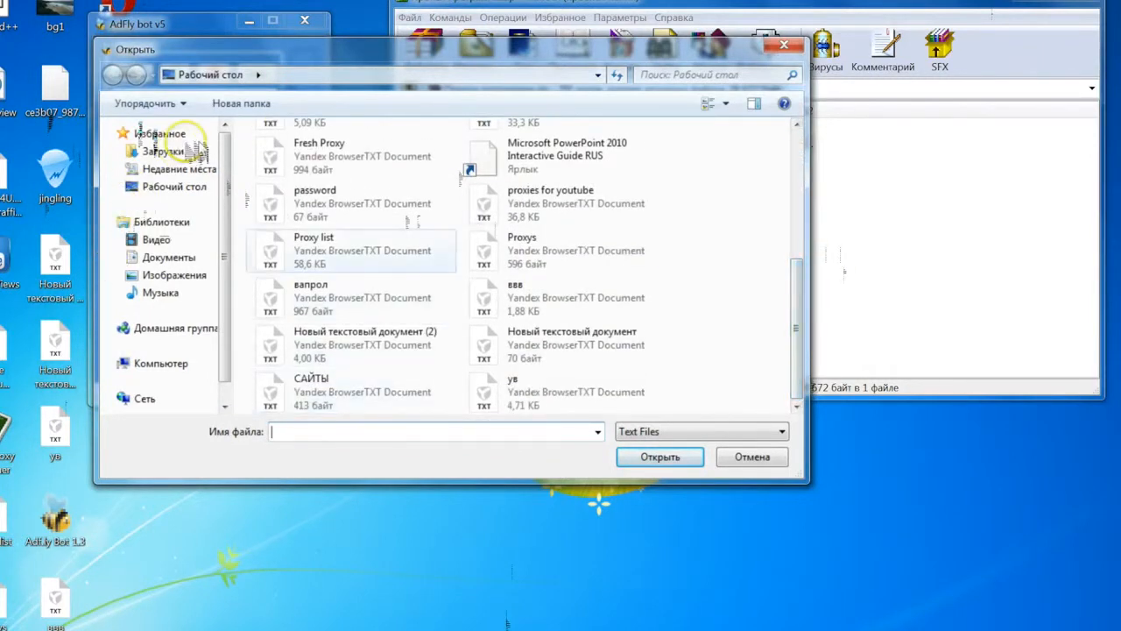
left_click(310, 297)
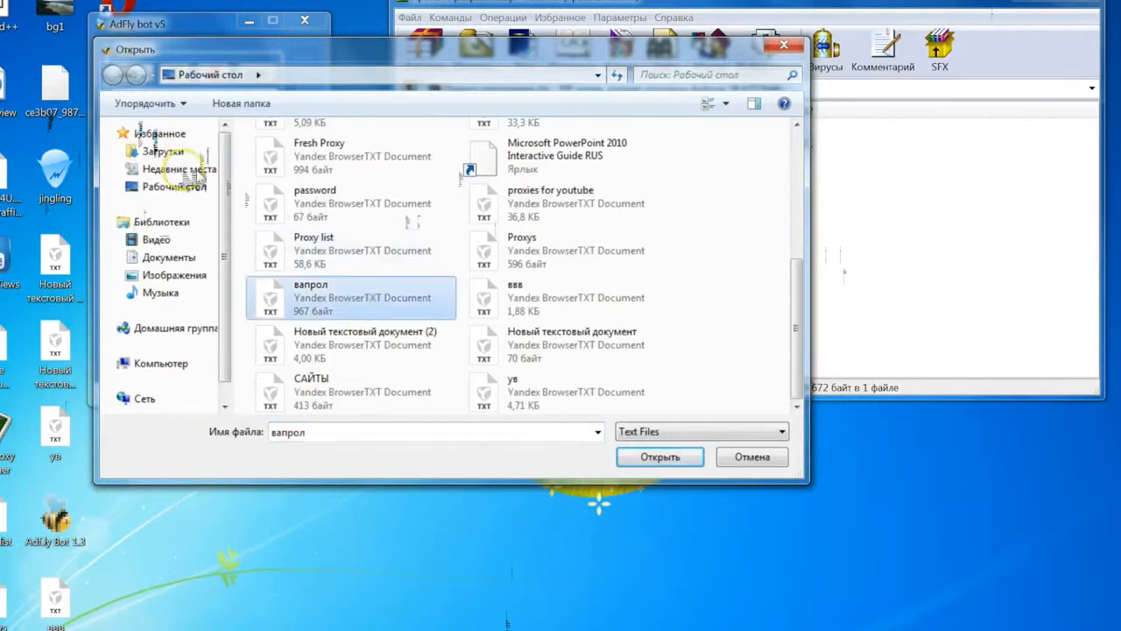
left_click(659, 456)
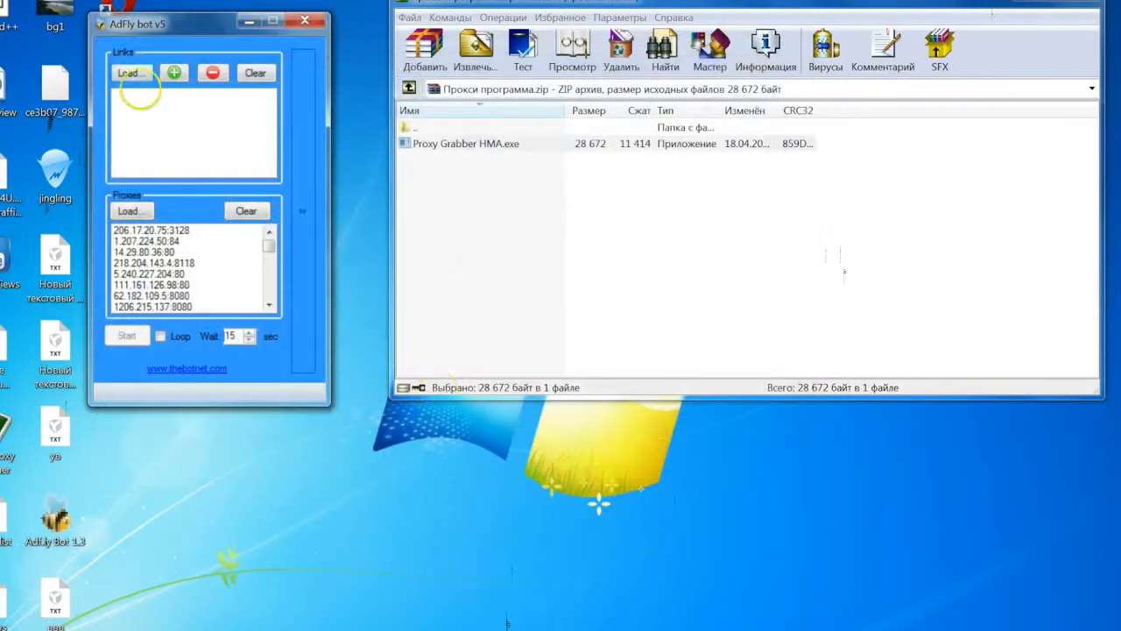
left_click(173, 73)
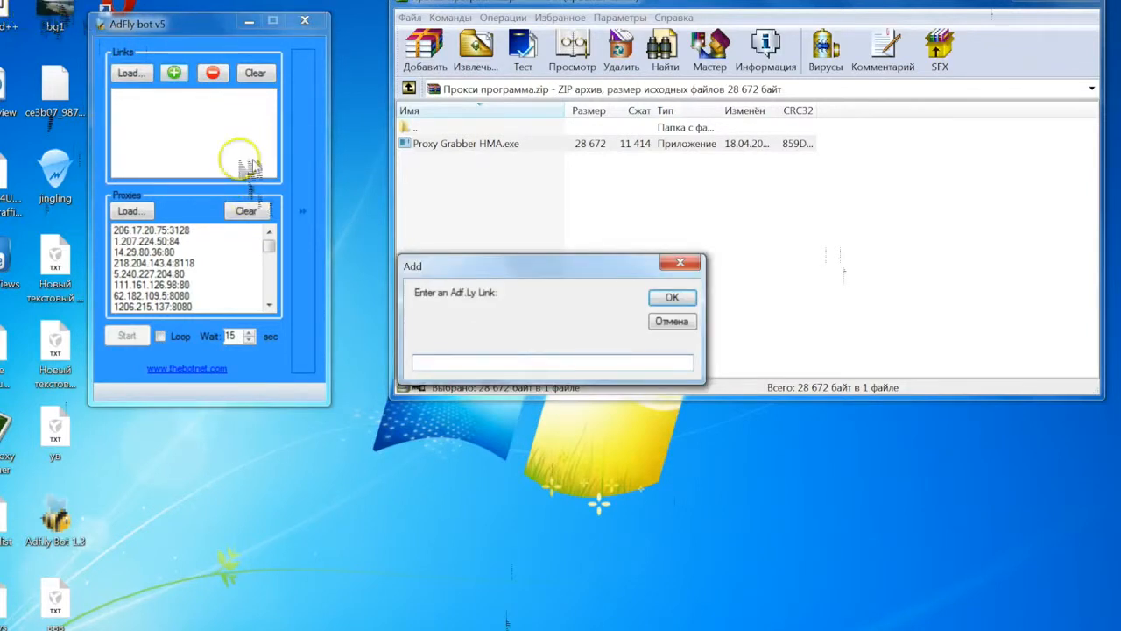
type("http://adf.ly/1Cw0Vb")
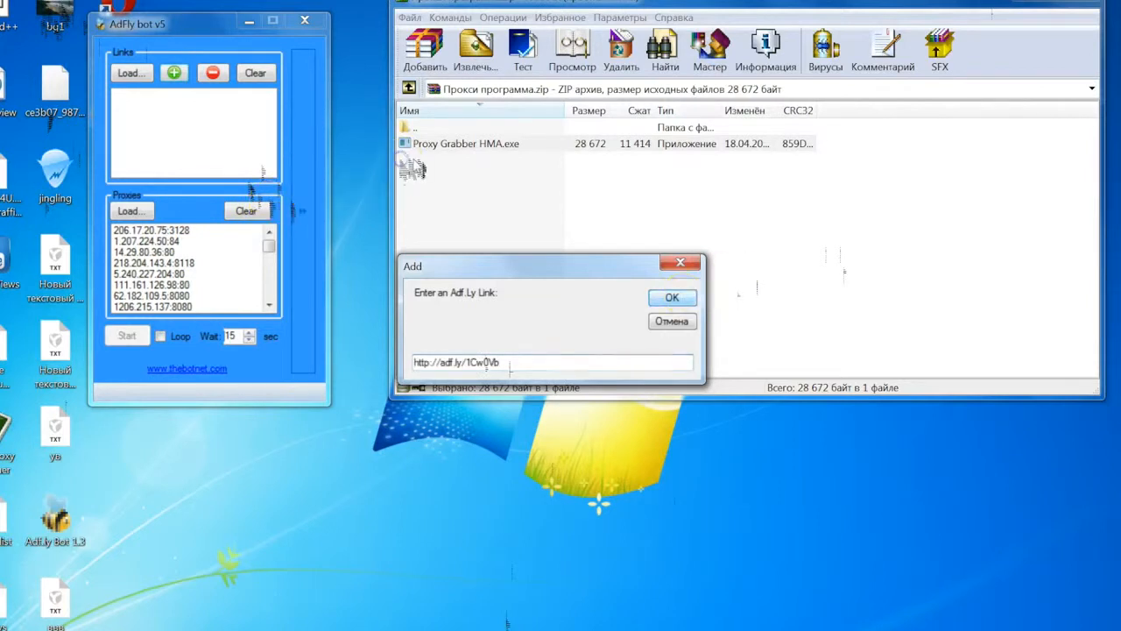
left_click(670, 298)
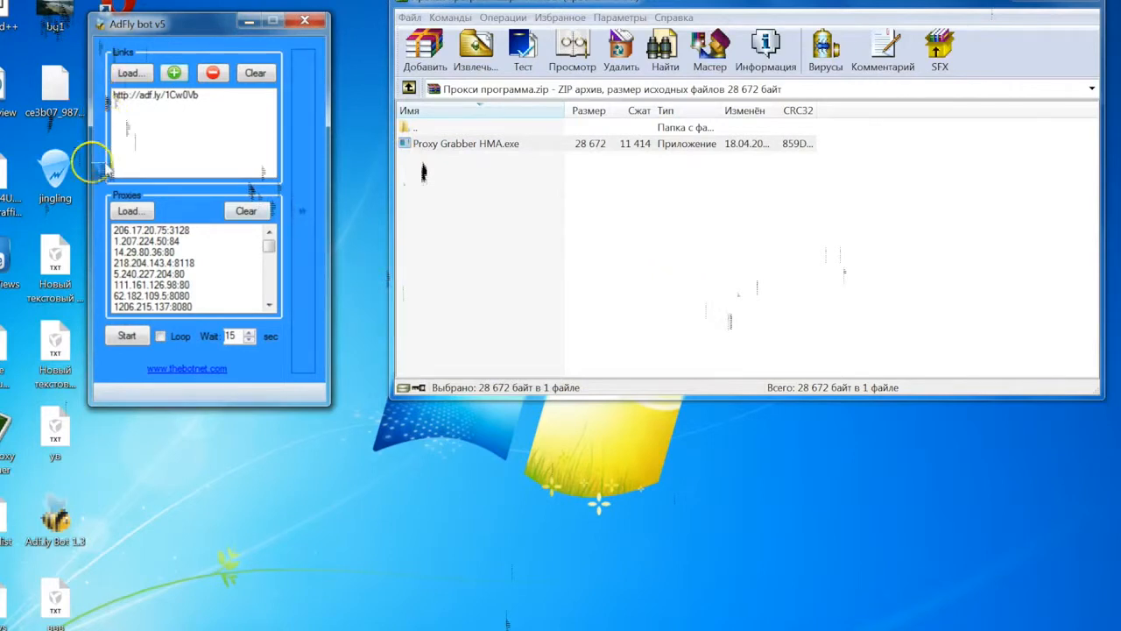
mouse_move(126, 191)
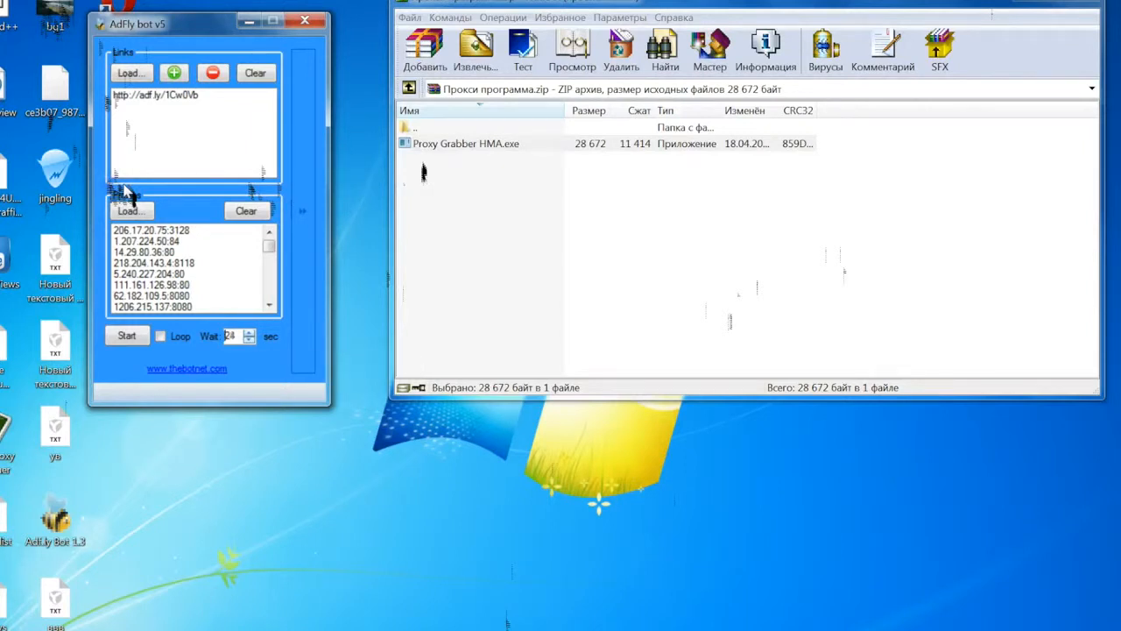
left_click(249, 333)
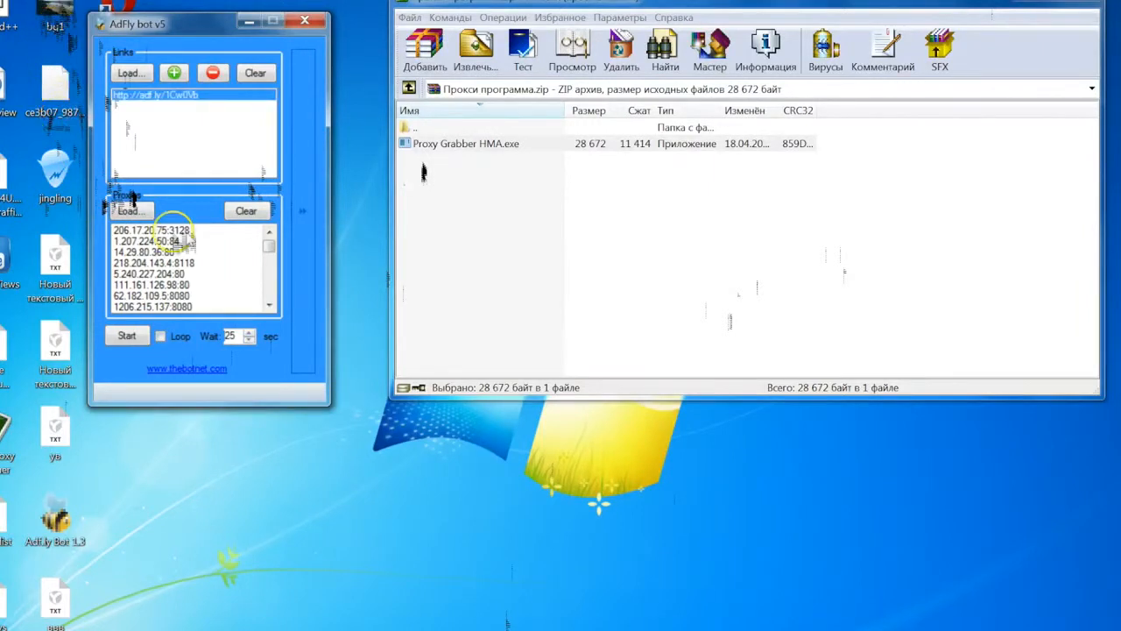
left_click(161, 229)
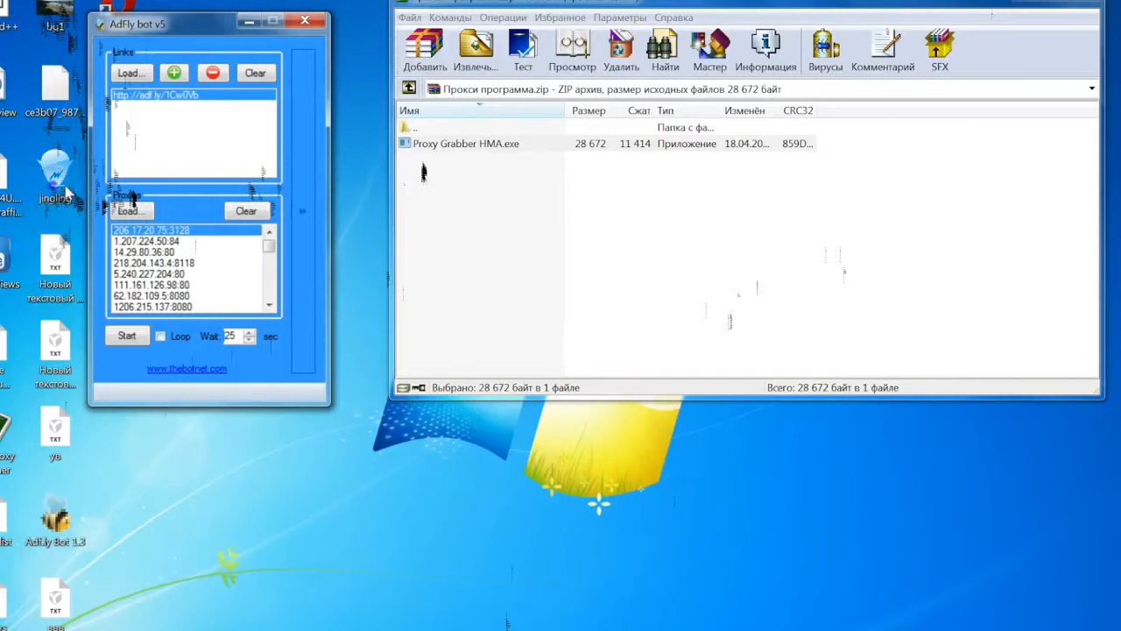
Step: Enable Loop and start visiting the link with a 20.83-minute countdown
left_click(161, 336)
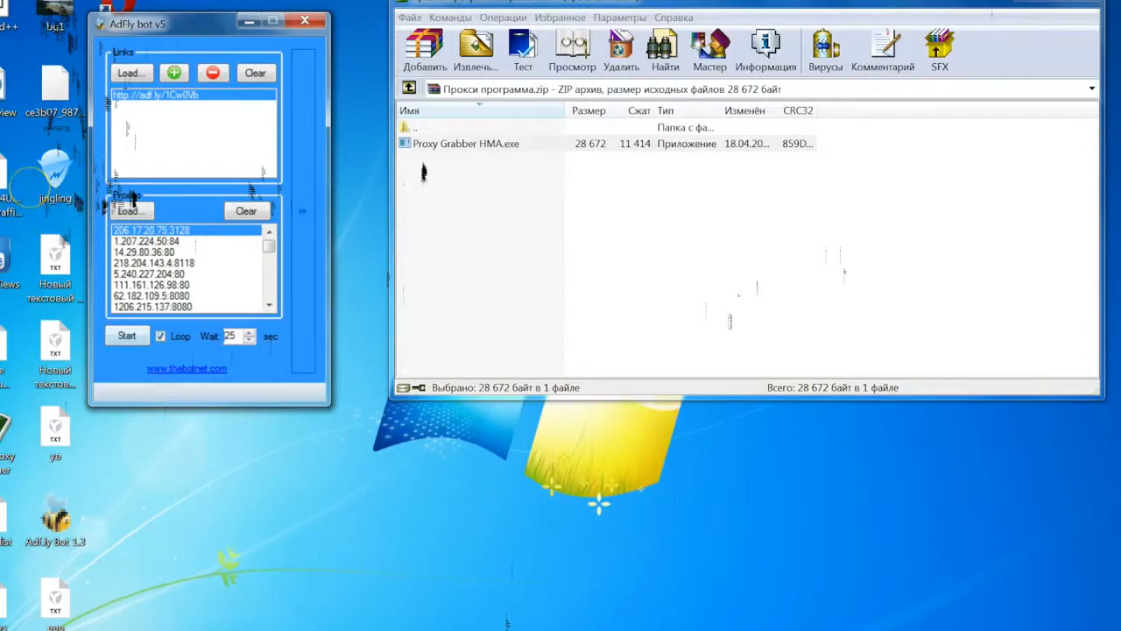
left_click(126, 337)
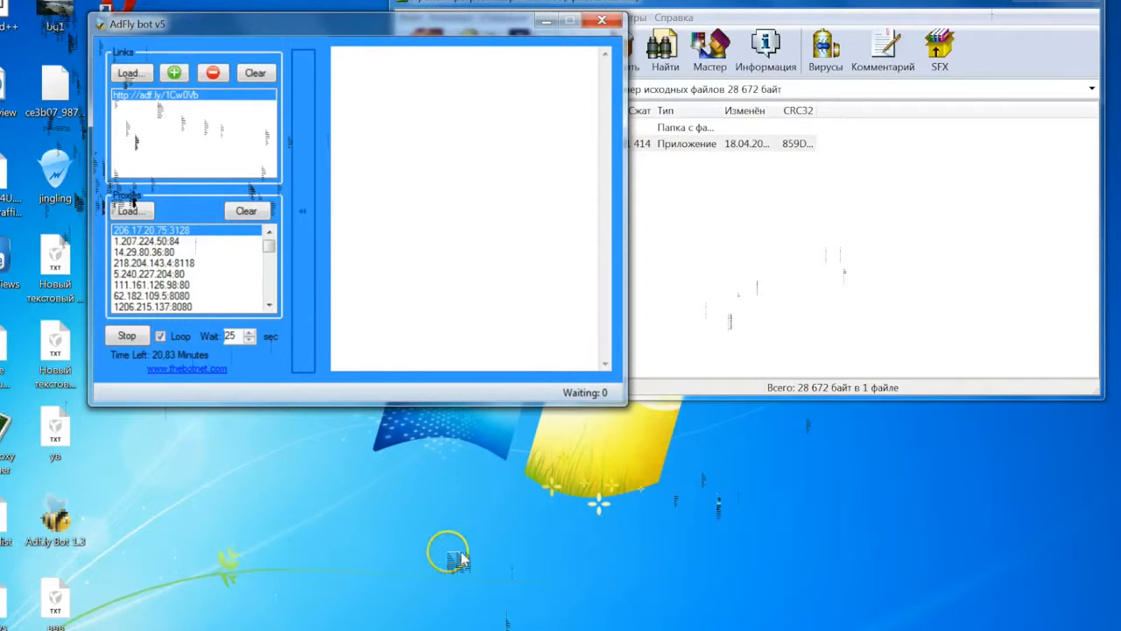
mouse_move(87, 147)
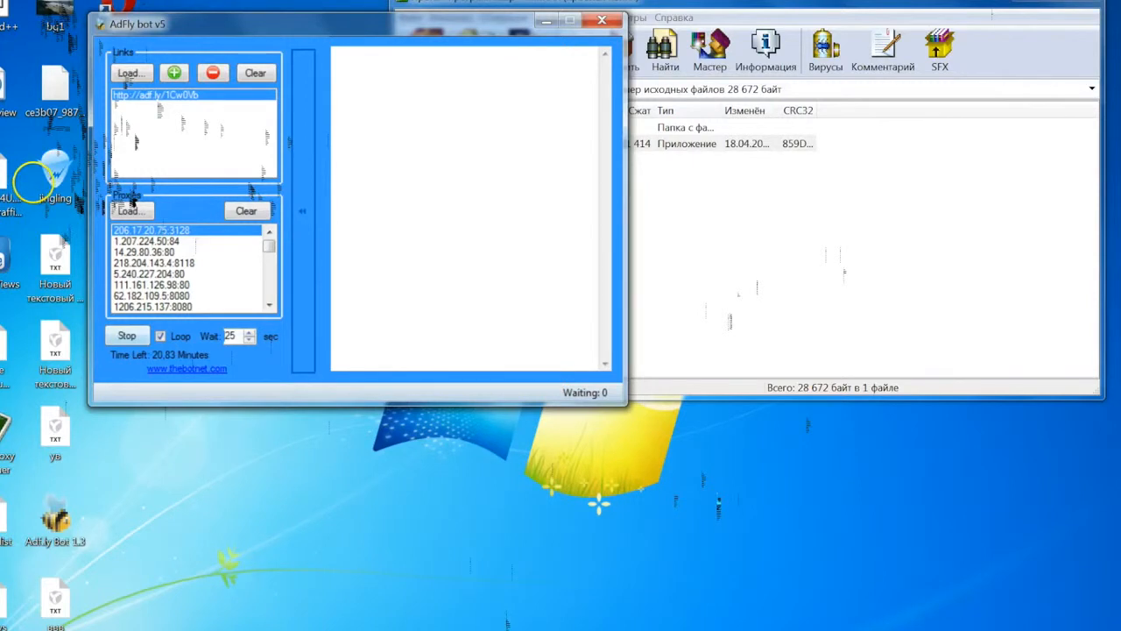
left_click(126, 336)
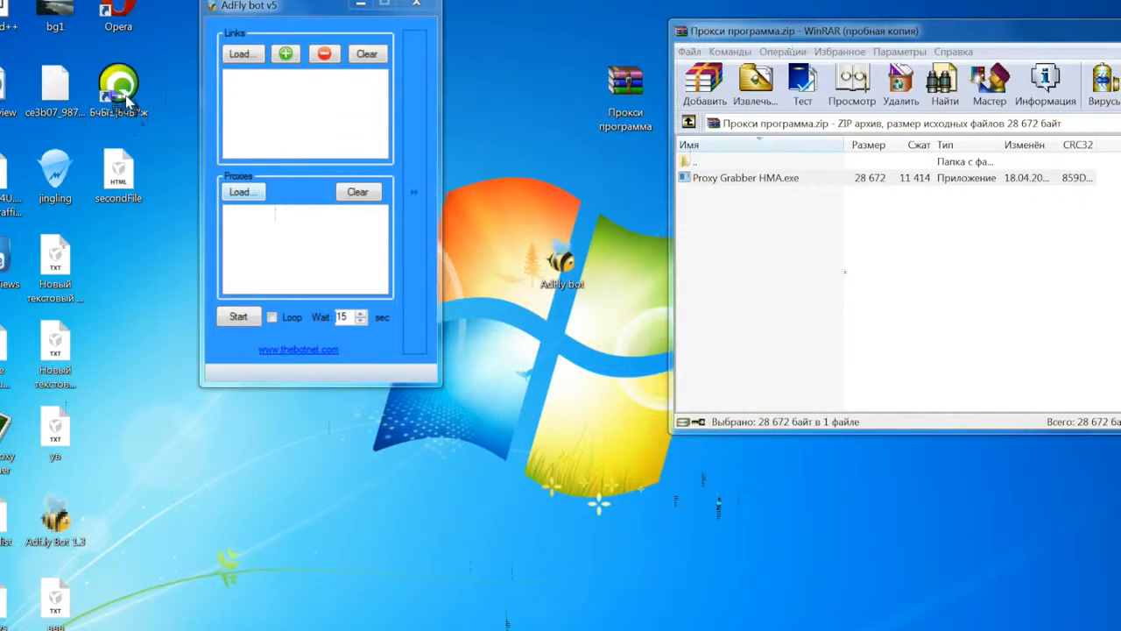
left_click(241, 53)
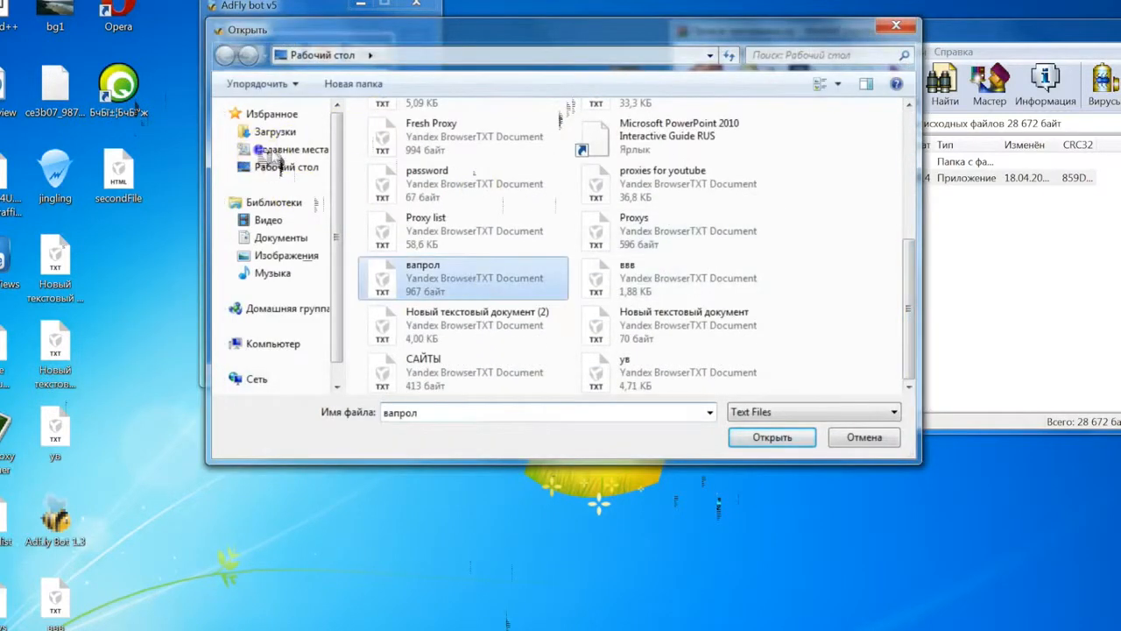
left_click(771, 436)
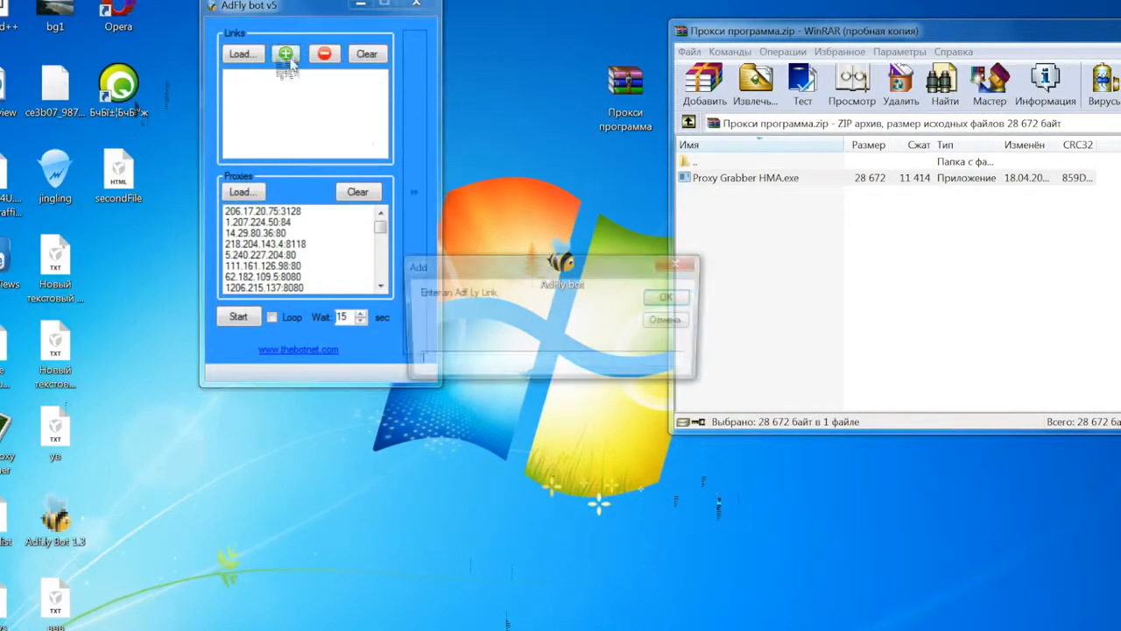
type("http://adf.ly/1Cw0Vb")
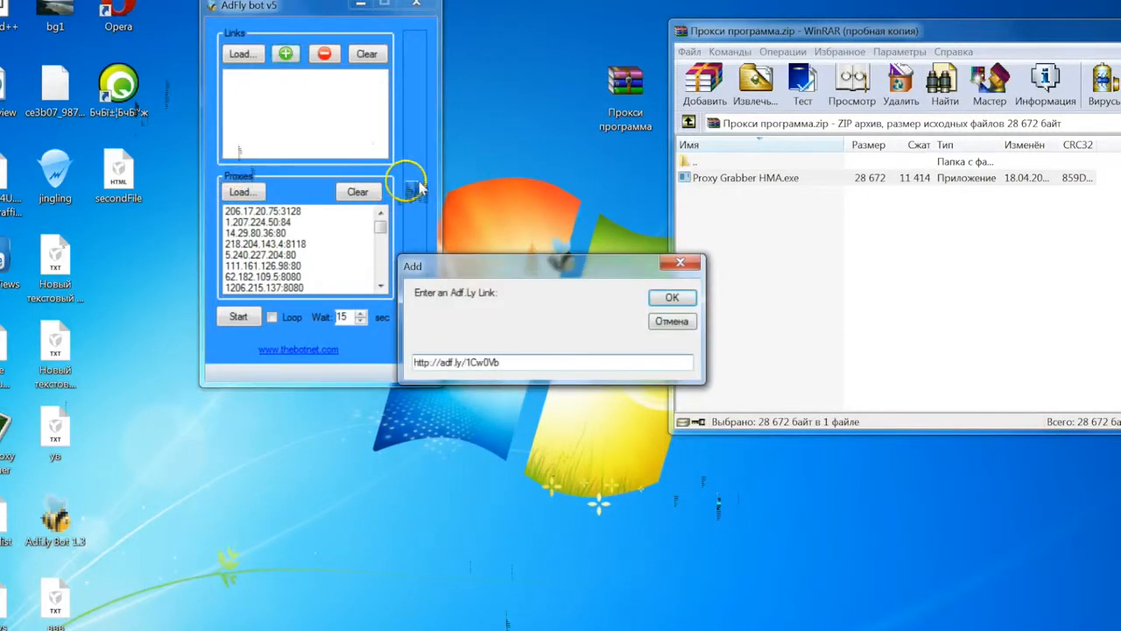
left_click(673, 297)
type("24")
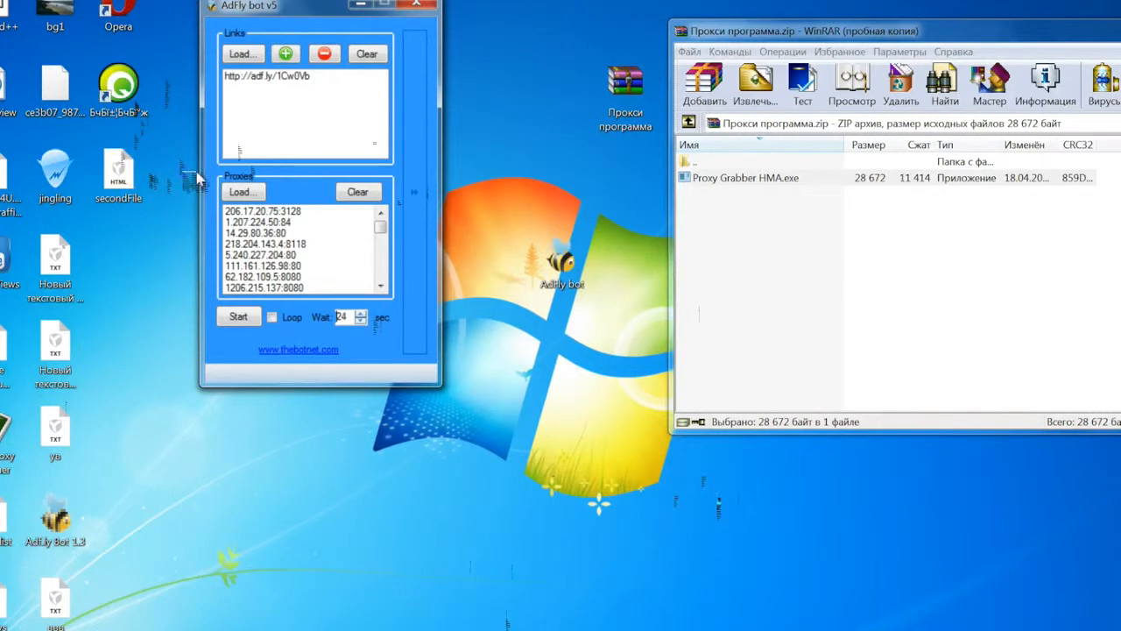
Step: Set Wait to 25 sec and start the run again
left_click(361, 311)
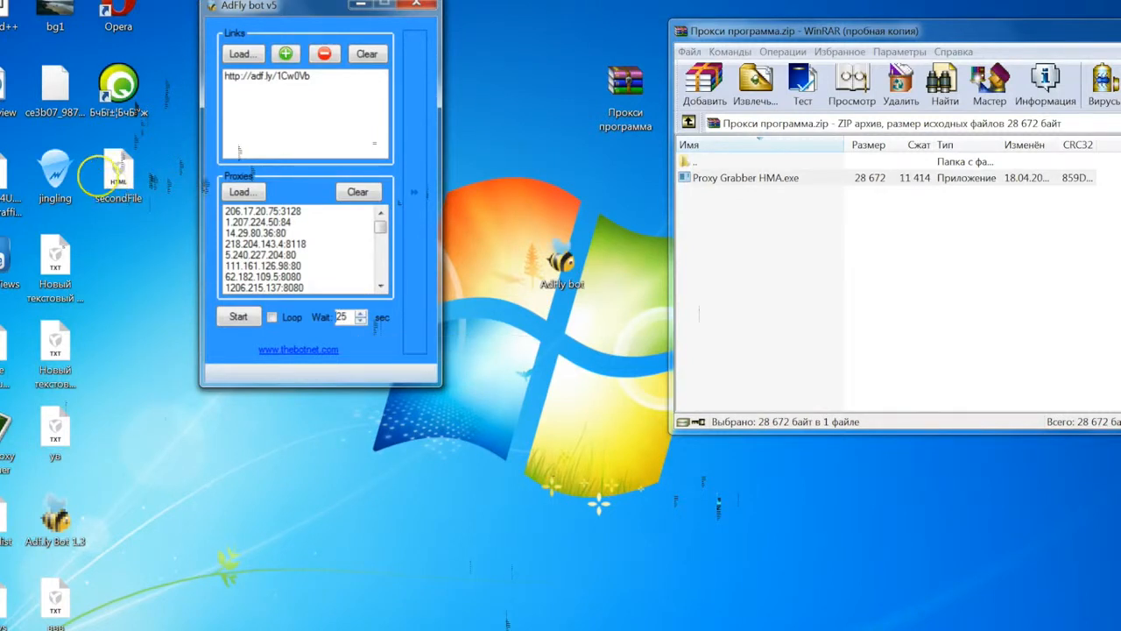
left_click(238, 316)
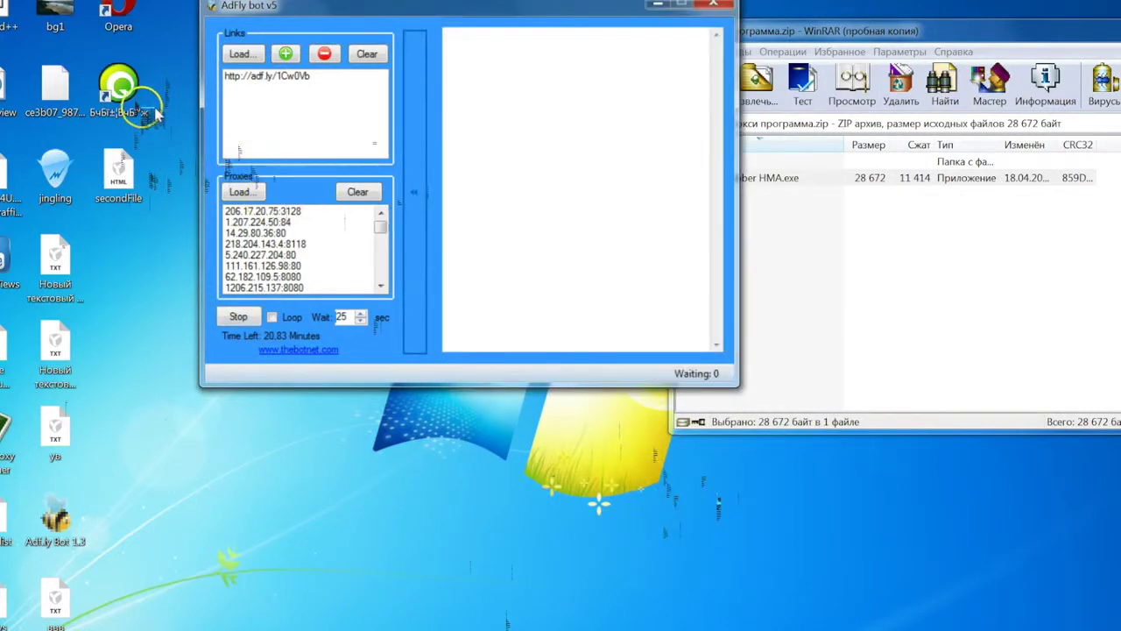
Step: Launch Opera from the desktop while the bot keeps running
left_click(263, 210)
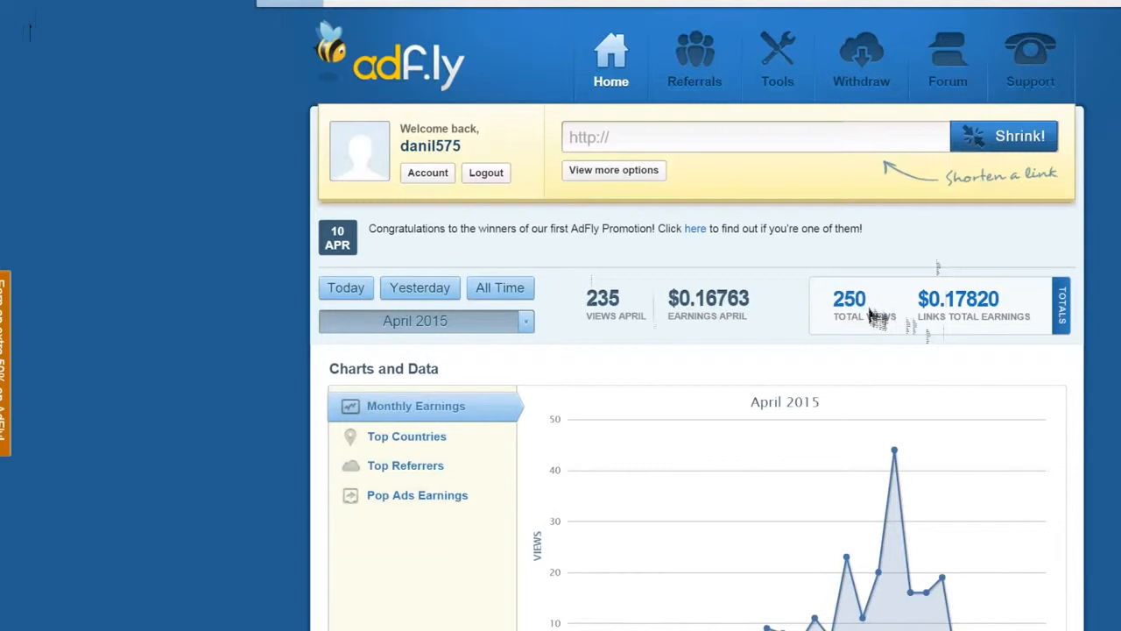
Step: Scroll the adf.ly dashboard to the April 2015 chart and earnings data
scroll("down", 3)
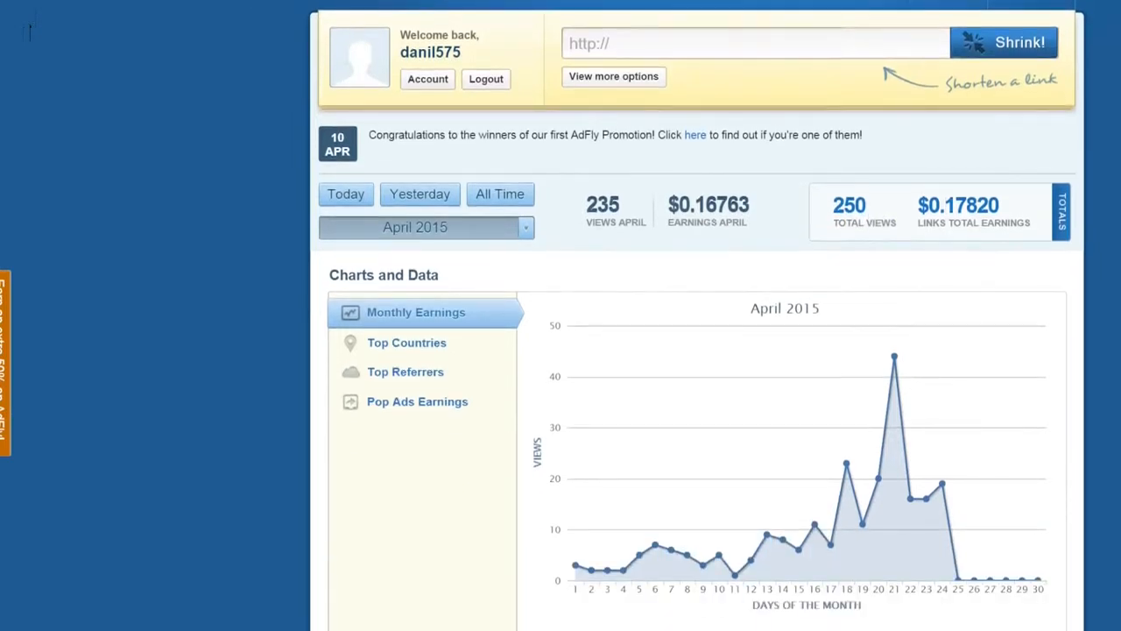
scroll("down", 3)
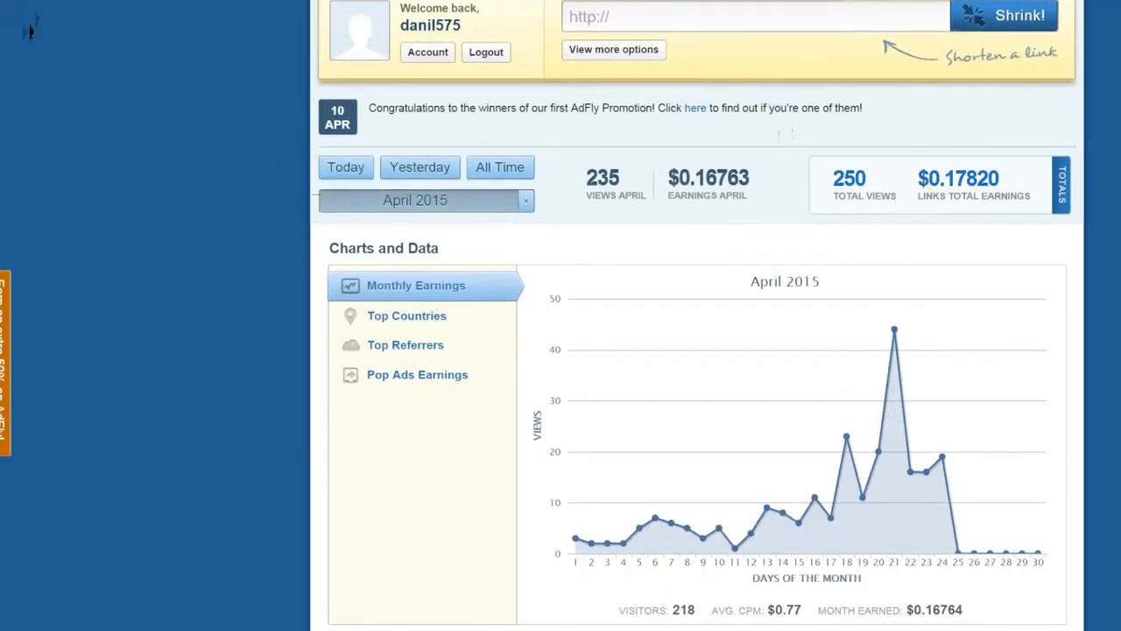